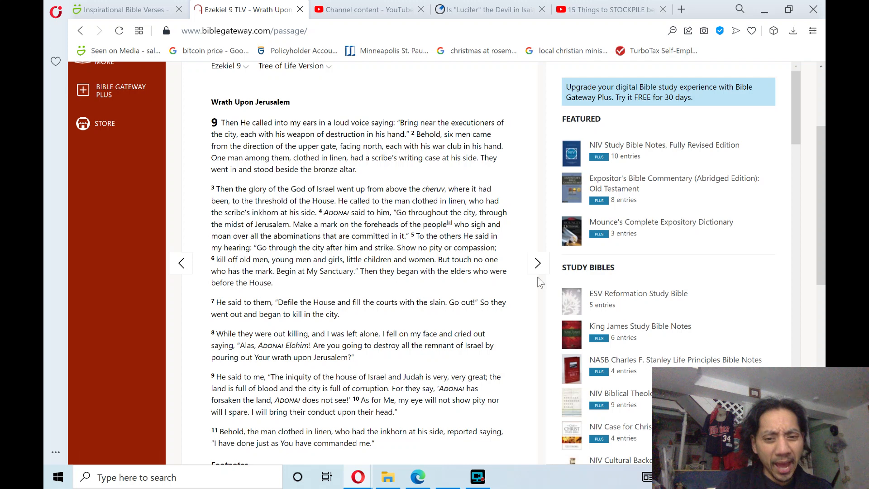
pyautogui.moveTo(758, 335)
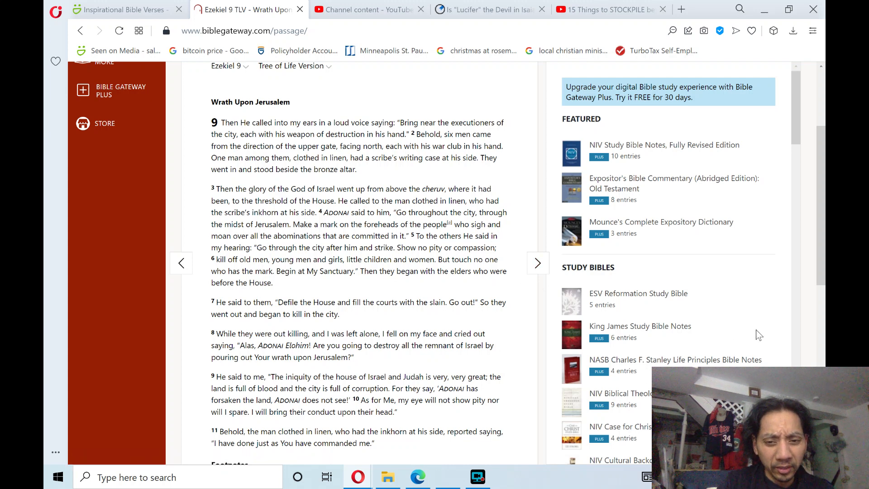
pyautogui.moveTo(820, 279)
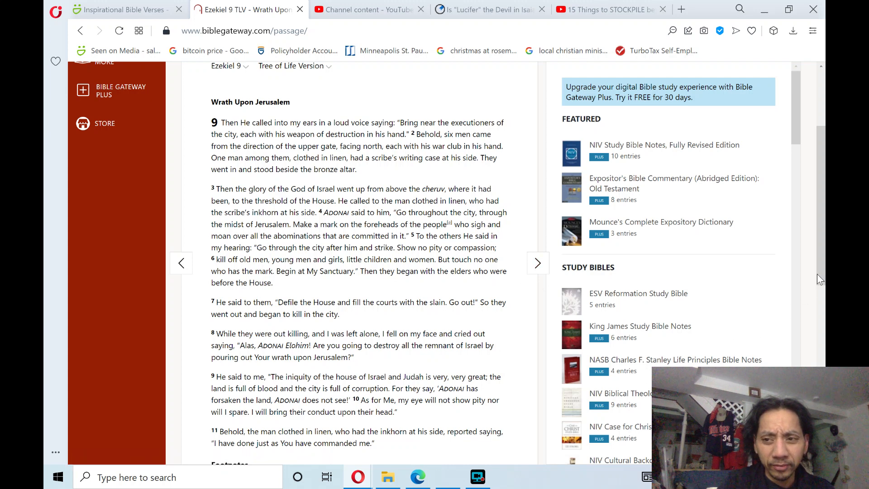
pyautogui.scroll(-3)
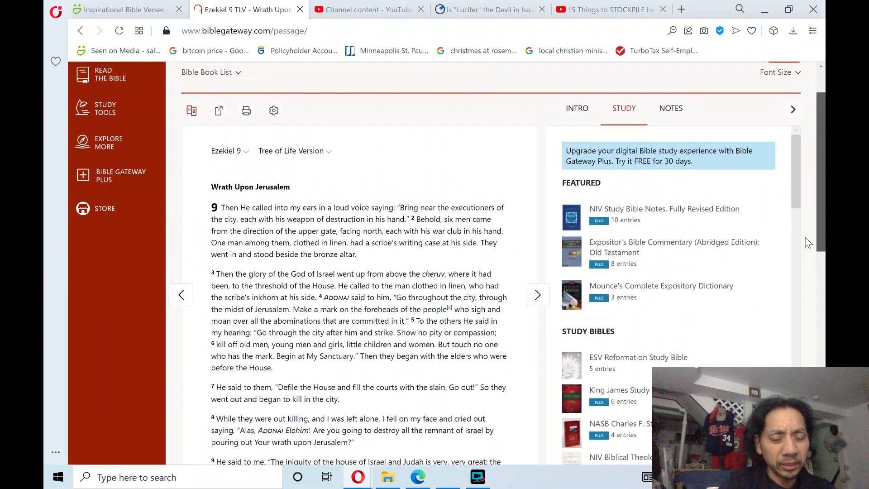
pyautogui.scroll(-3)
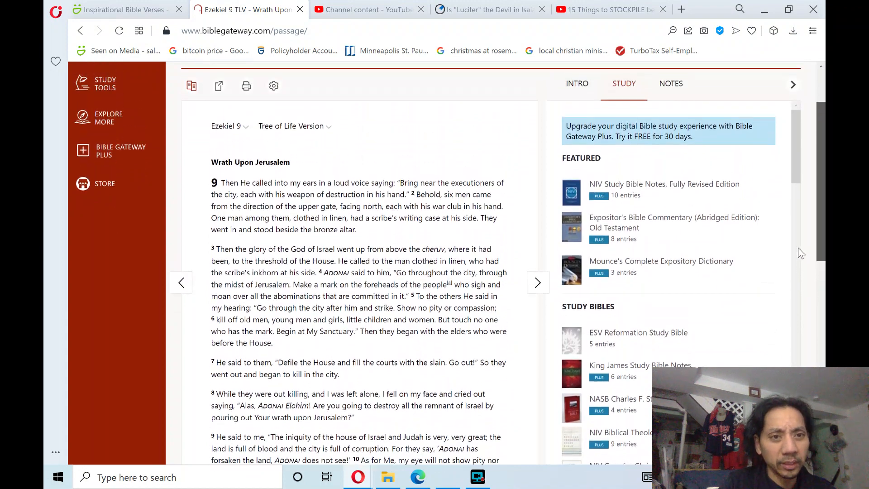
pyautogui.scroll(-3)
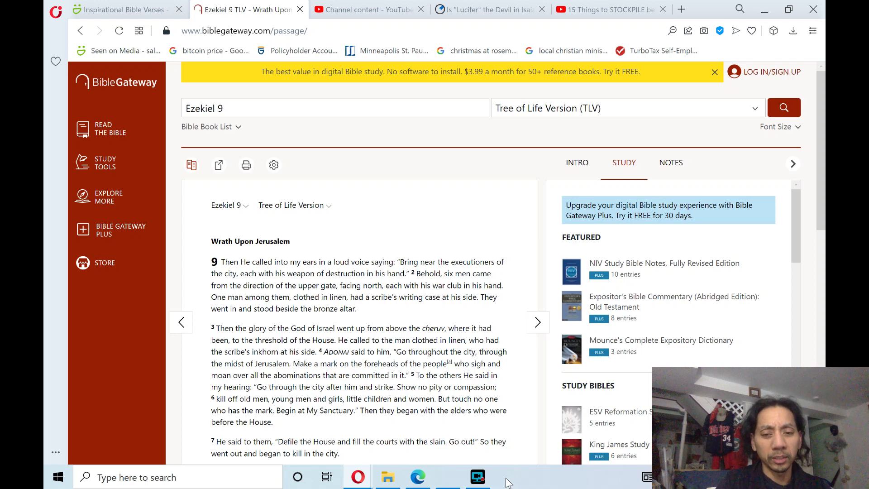
pyautogui.click(476, 476)
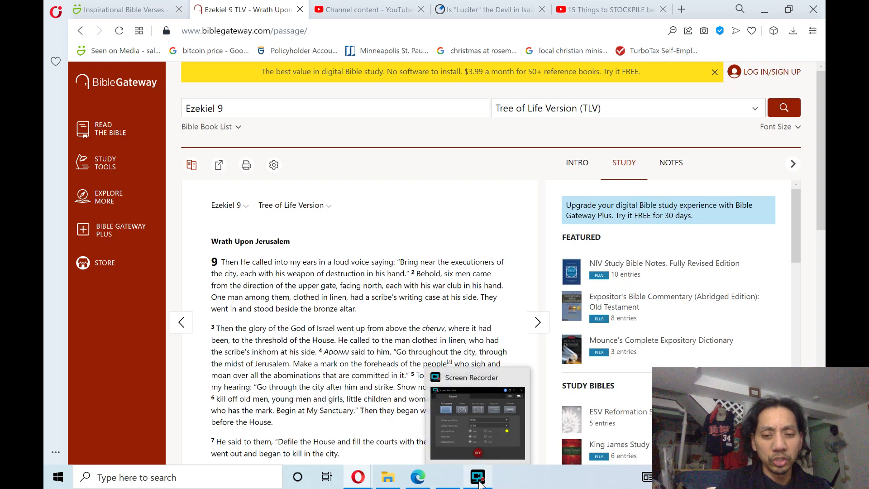